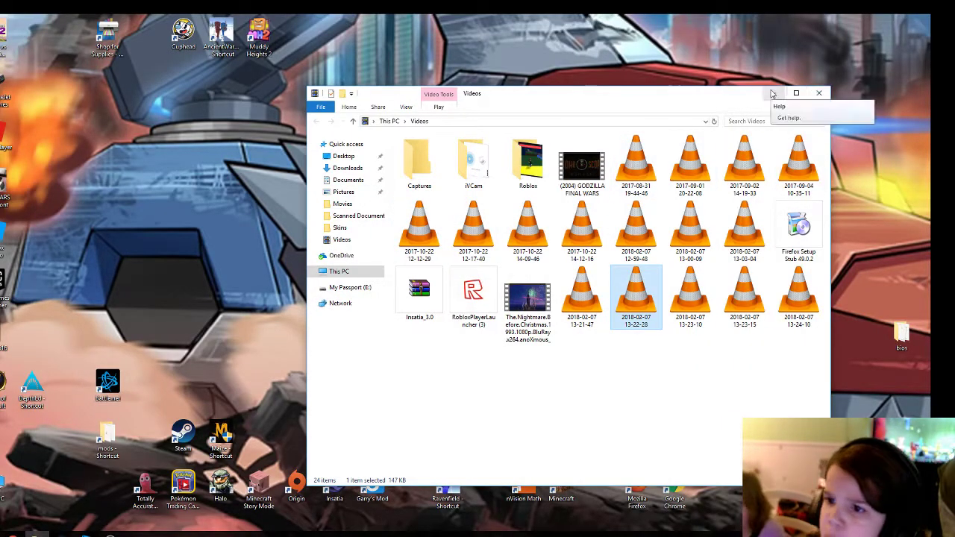
Close the Videos folder and launch Ancient Warfare 2 at 1920 x 1080, Fantastic quality.
{"action": "left_click", "coordinate": [818, 92]}
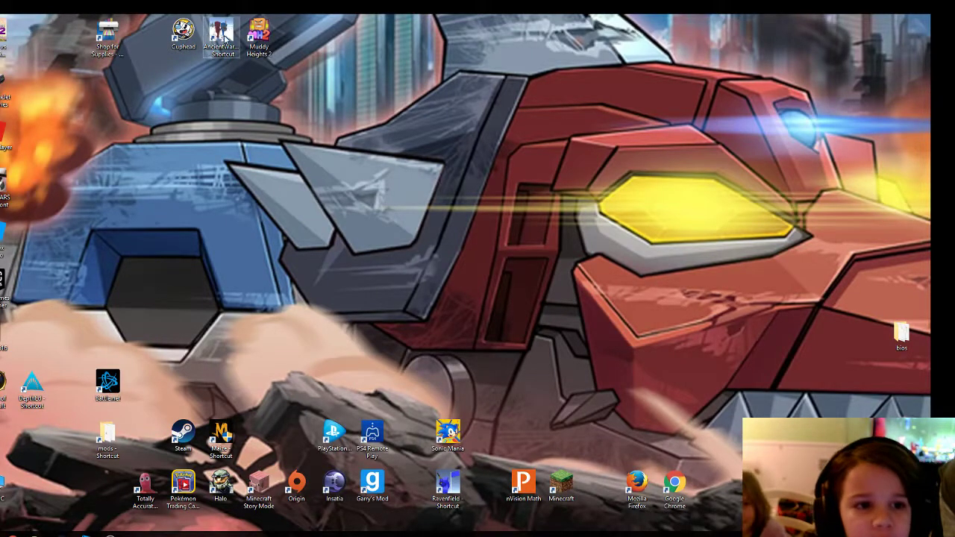
{"action": "double_click", "coordinate": [222, 34]}
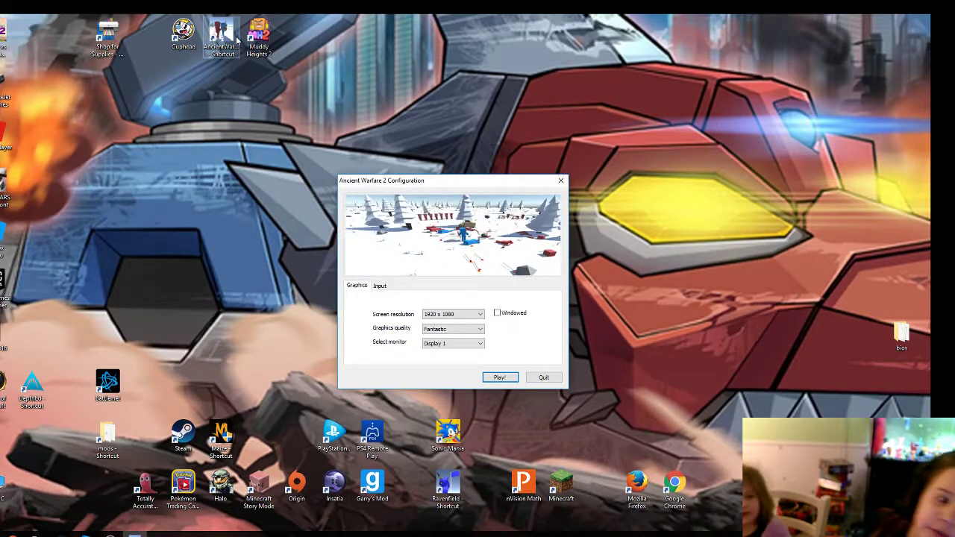
{"action": "mouse_move", "coordinate": [501, 377]}
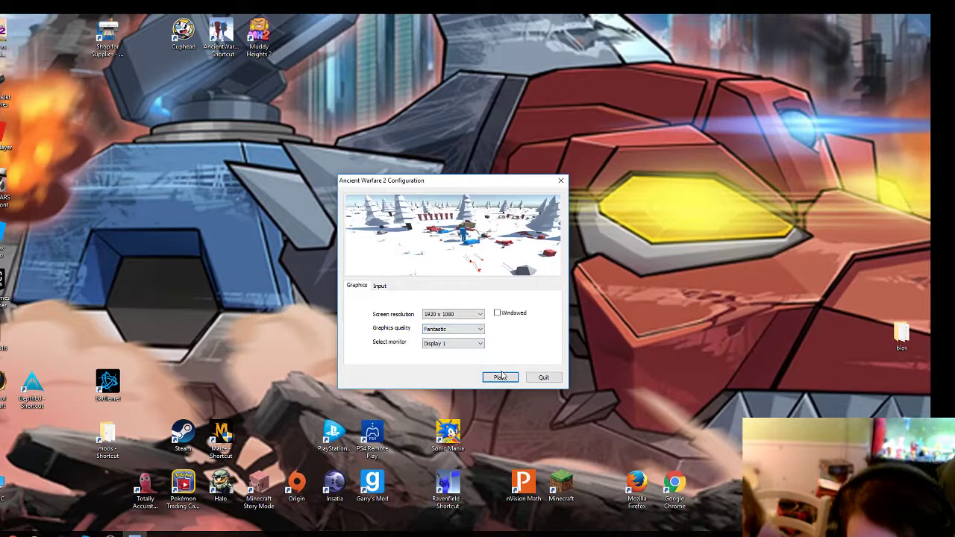
{"action": "left_click", "coordinate": [500, 377]}
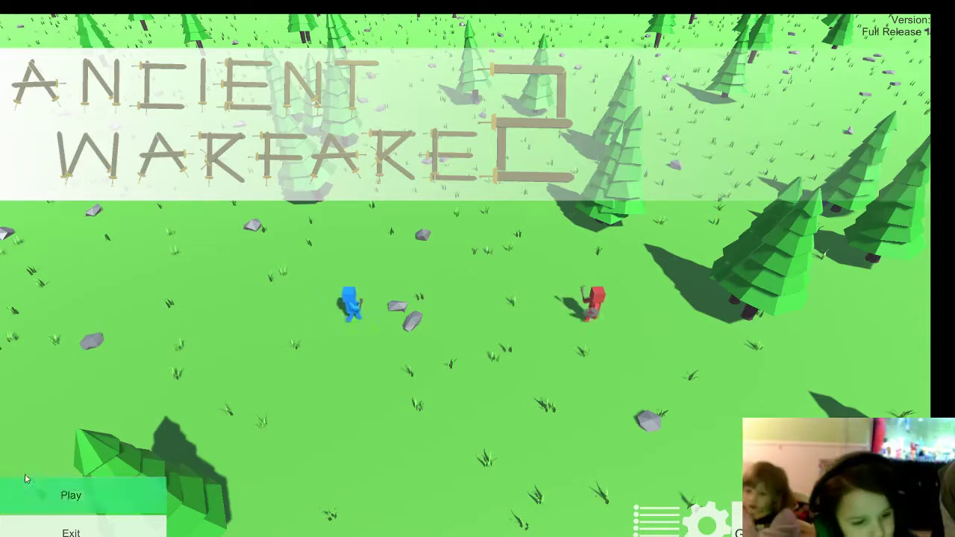
Choose King of the Hill mode and adjust its capture time to 5 minutes.
{"action": "left_click", "coordinate": [70, 493]}
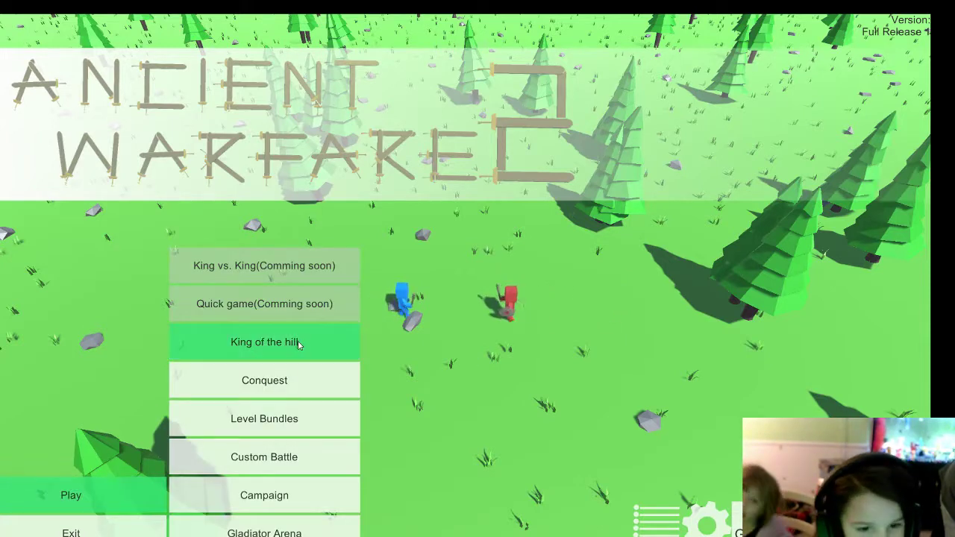
{"action": "left_click", "coordinate": [264, 343]}
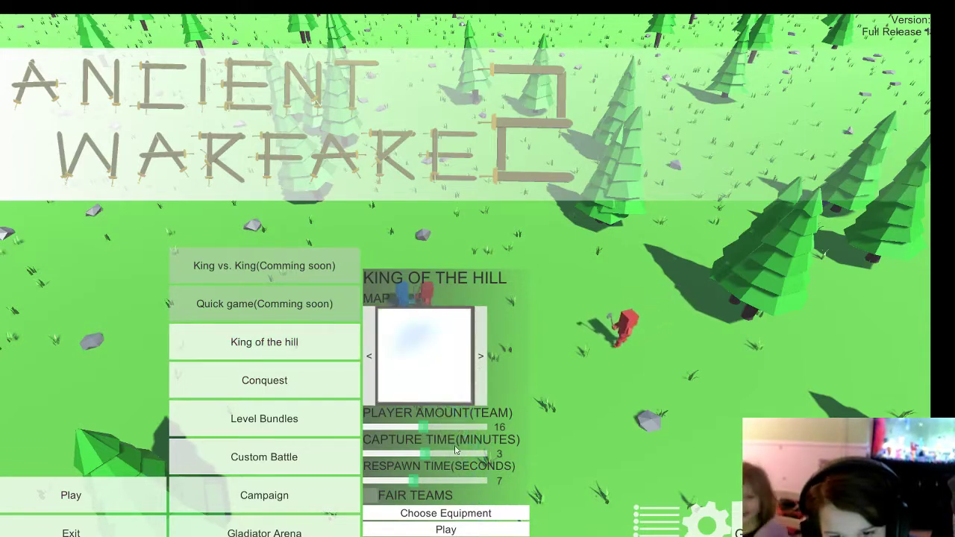
{"action": "left_click_drag", "start_coordinate": [422, 427], "coordinate": [485, 427]}
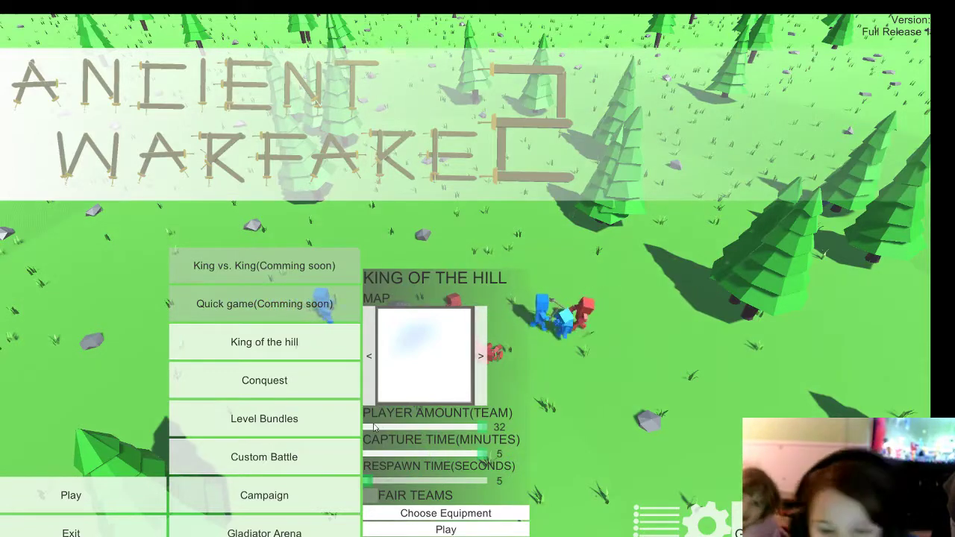
Equip a Kama with no shield plus helmet, chest plate and arm armor.
{"action": "left_click", "coordinate": [446, 514]}
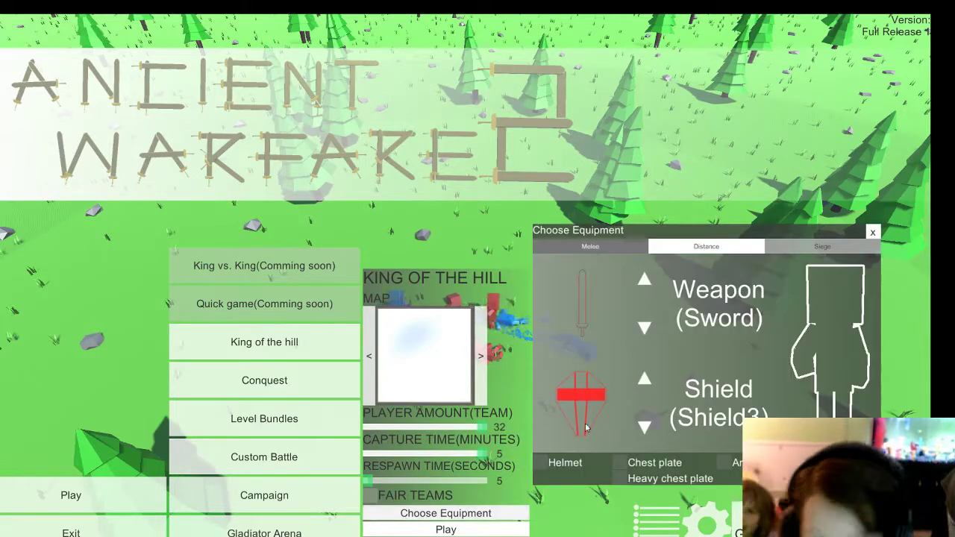
{"action": "left_click", "coordinate": [644, 280]}
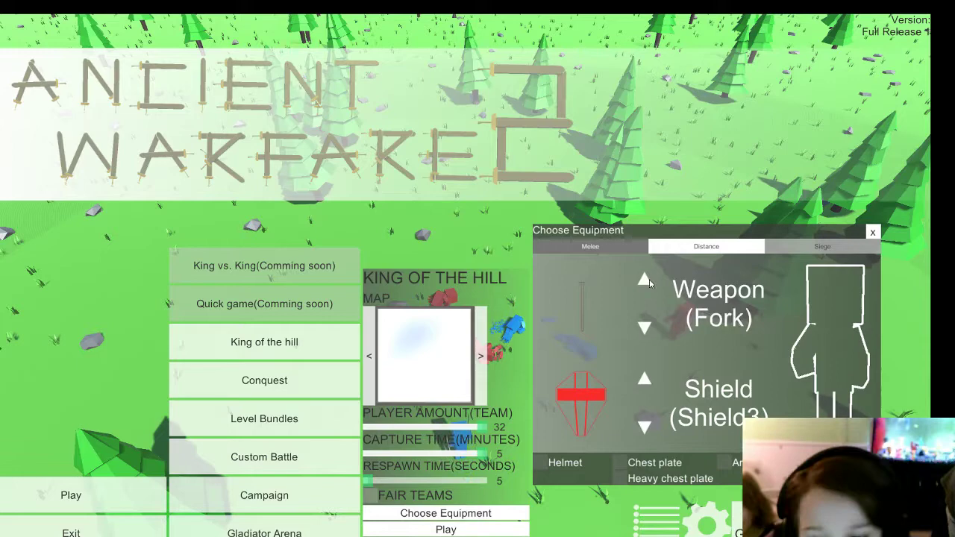
{"action": "left_click", "coordinate": [644, 327]}
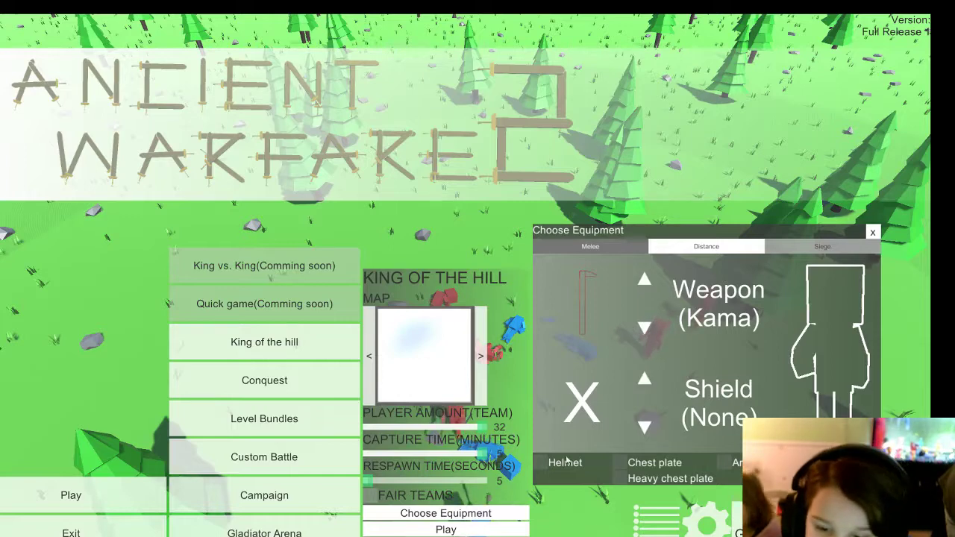
{"action": "left_click", "coordinate": [564, 463]}
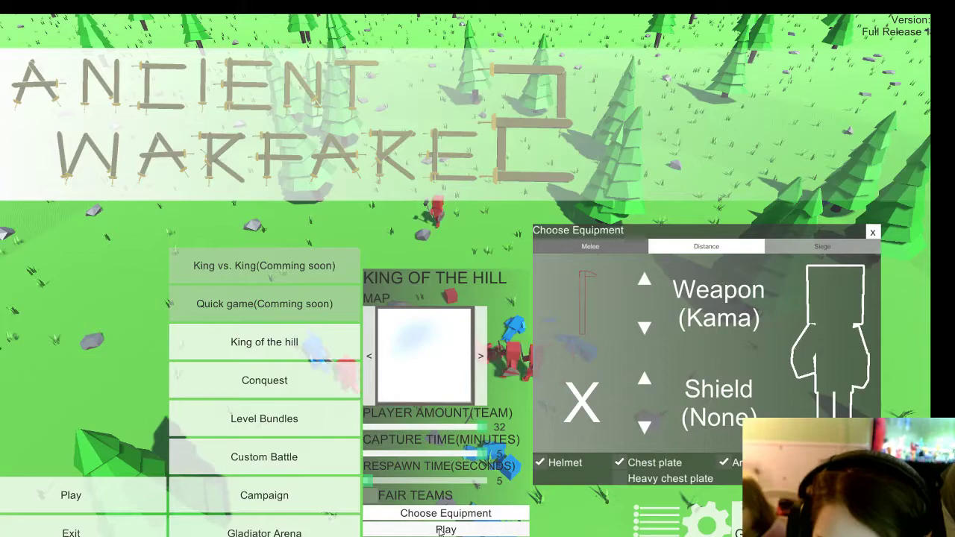
{"action": "left_click", "coordinate": [441, 531]}
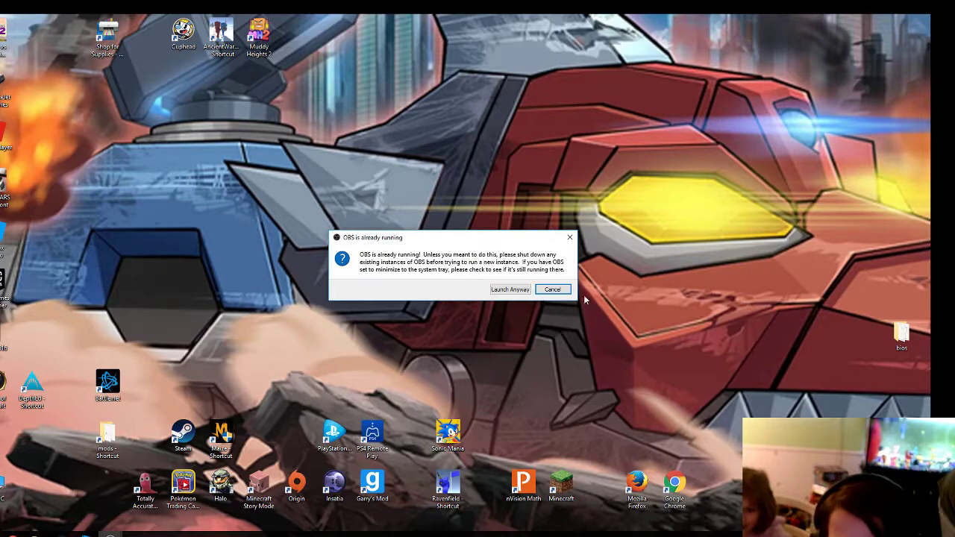
Cancel the 'OBS is already running' warning so no second copy launches.
{"action": "left_click", "coordinate": [553, 289]}
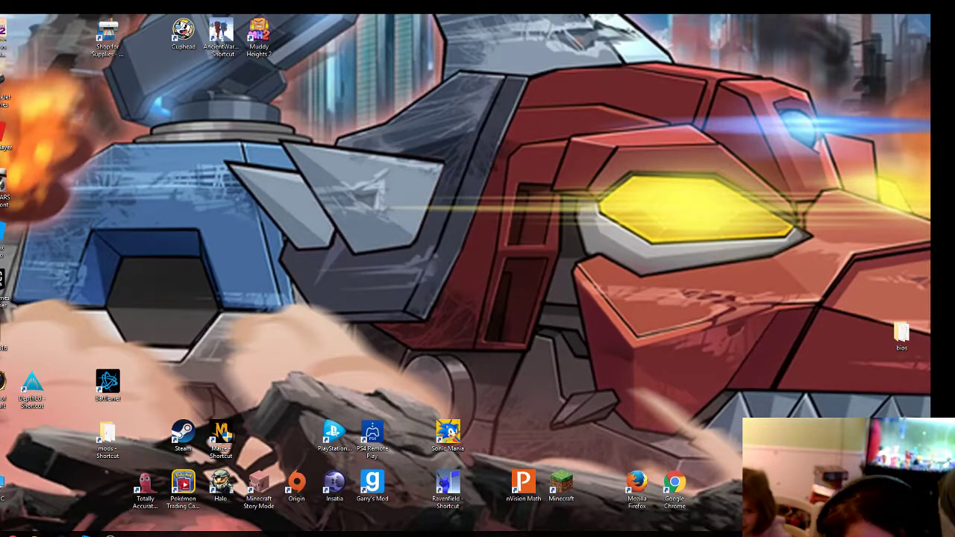